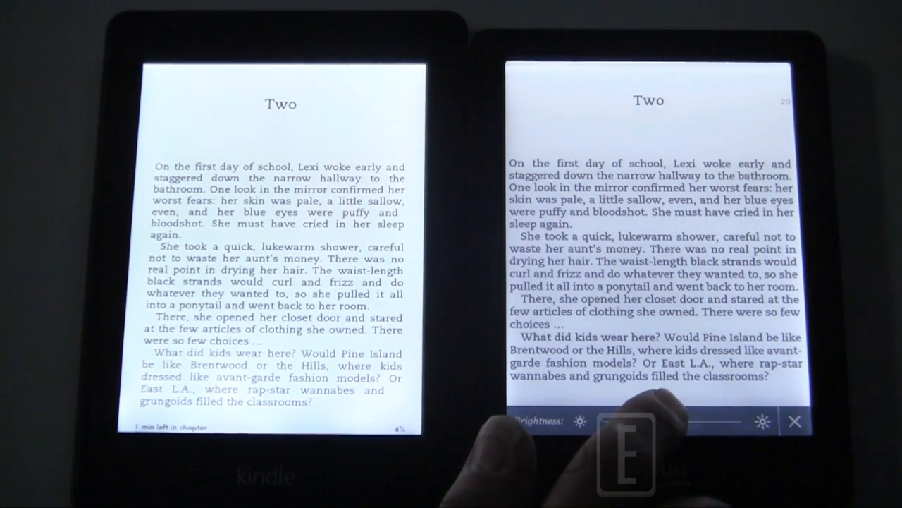
- Raise the Kobo Glow front light to roughly match the Kindle's brightness
left_click_drag(649, 421, 690, 422)
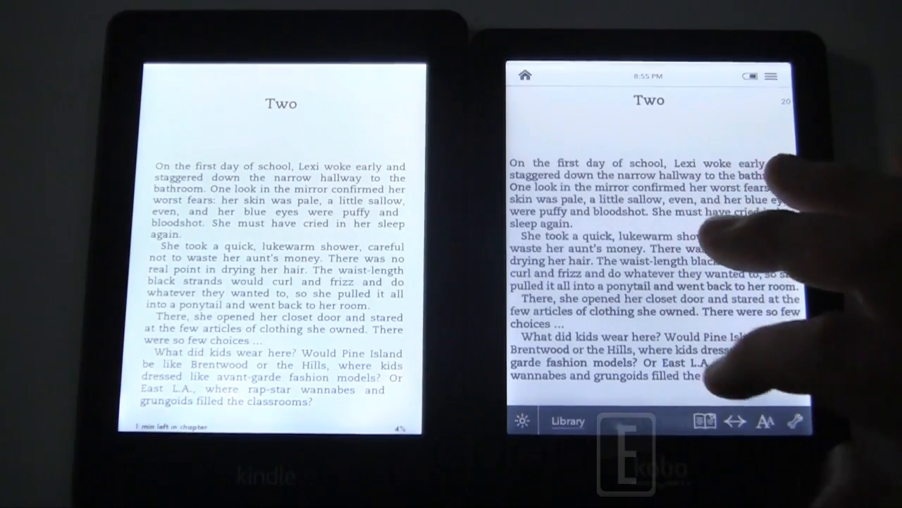
- Lower the Kobo Glow front-light brightness slightly from the brightness bar
left_click(764, 420)
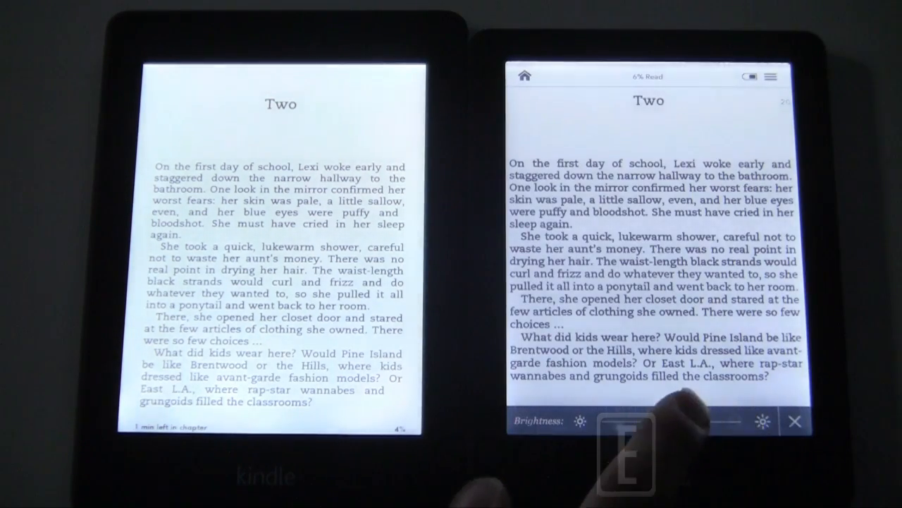
left_click_drag(719, 420, 666, 421)
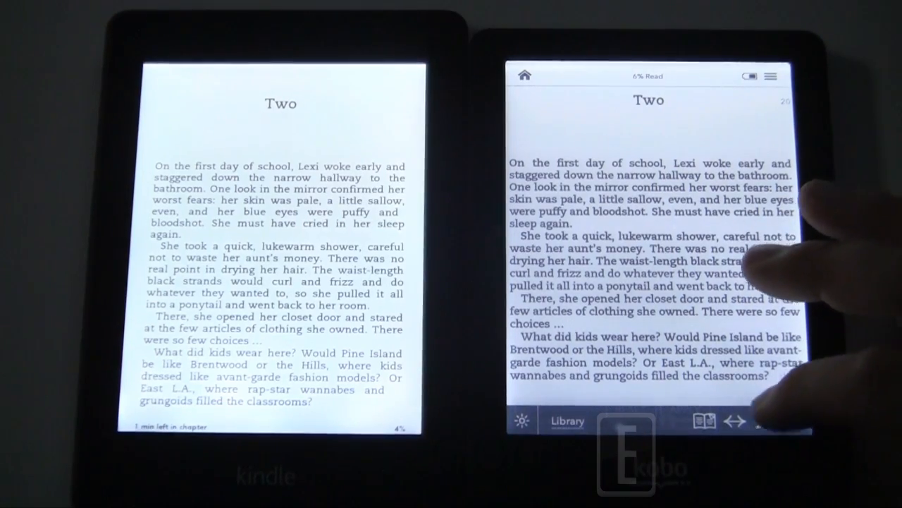
- Review the Kobo Aa font panel and its Advanced weight and sharpness options, then leave them
left_click(763, 420)
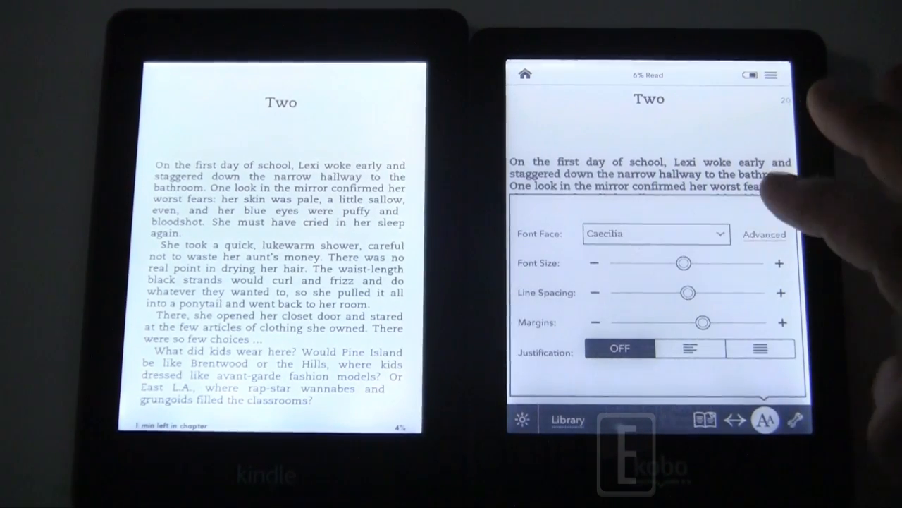
left_click(764, 234)
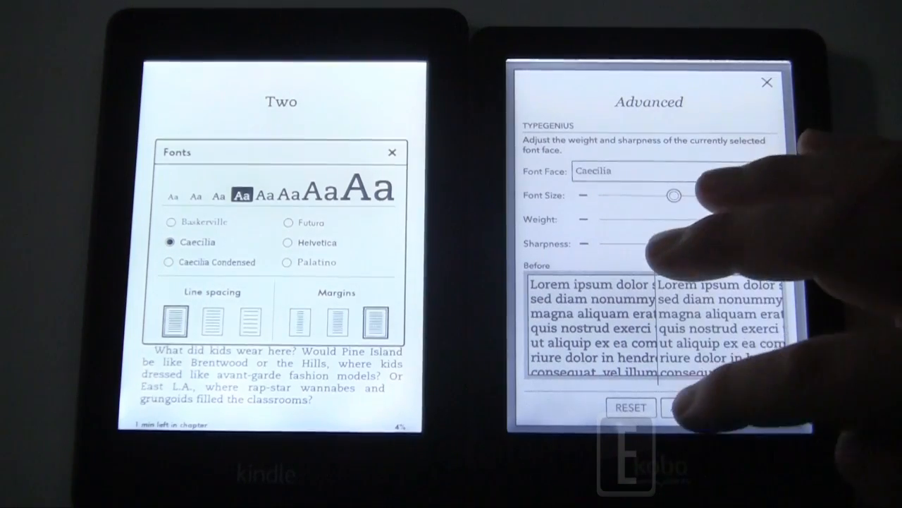
left_click(767, 82)
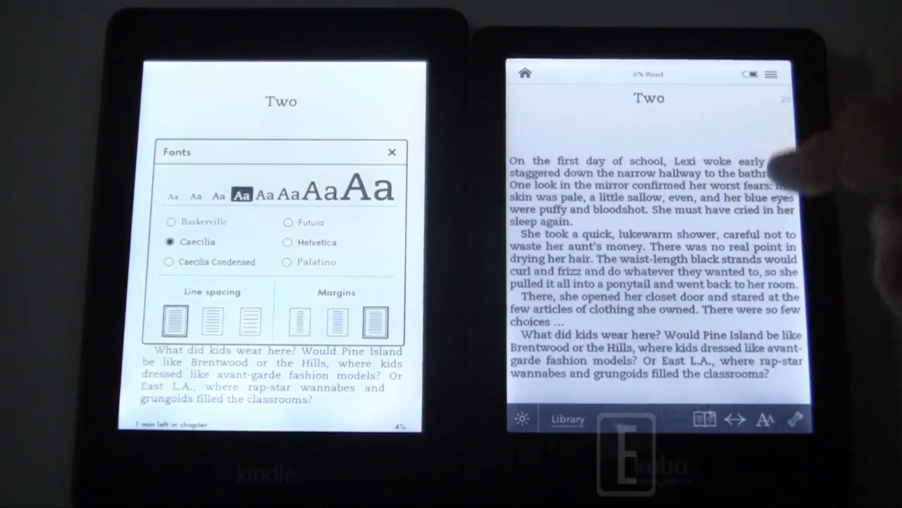
- Show the Kobo reading tools list such as the table of contents, then dismiss it
left_click(702, 421)
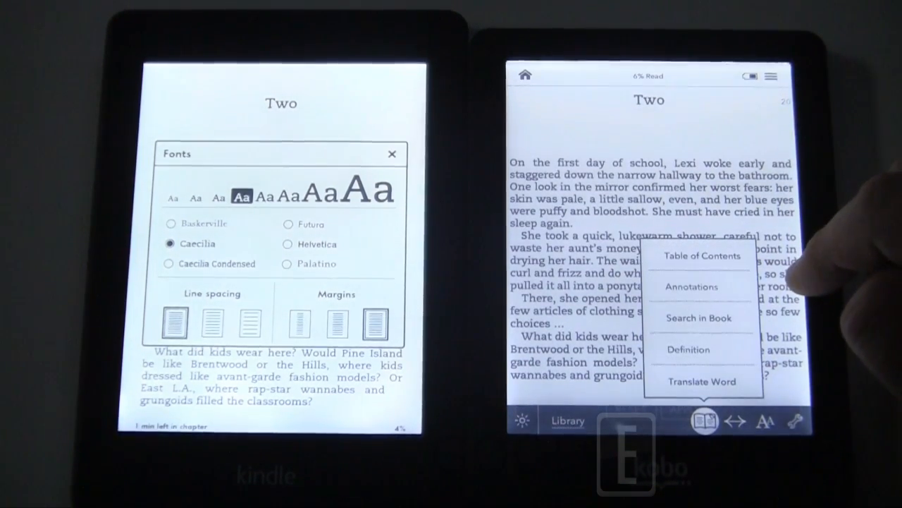
left_click(702, 421)
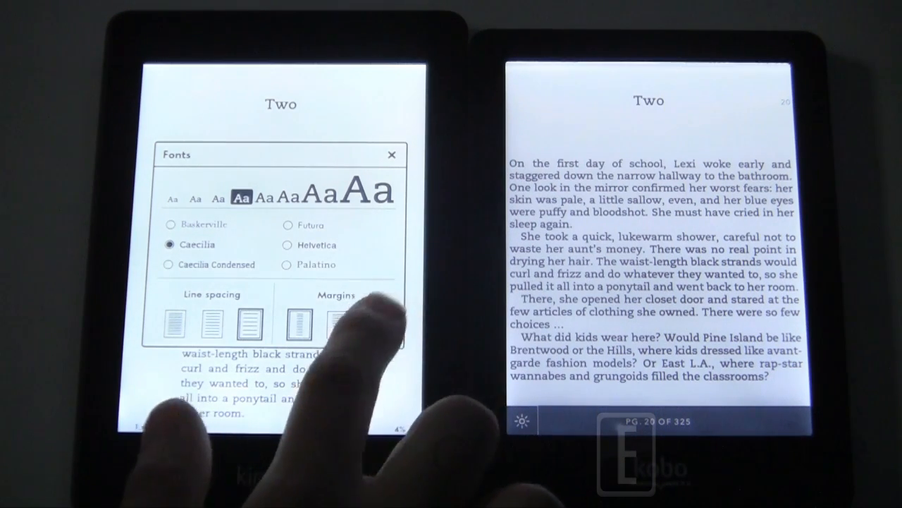
- Choose a different margin width in the Kindle Fonts dialog
left_click(375, 325)
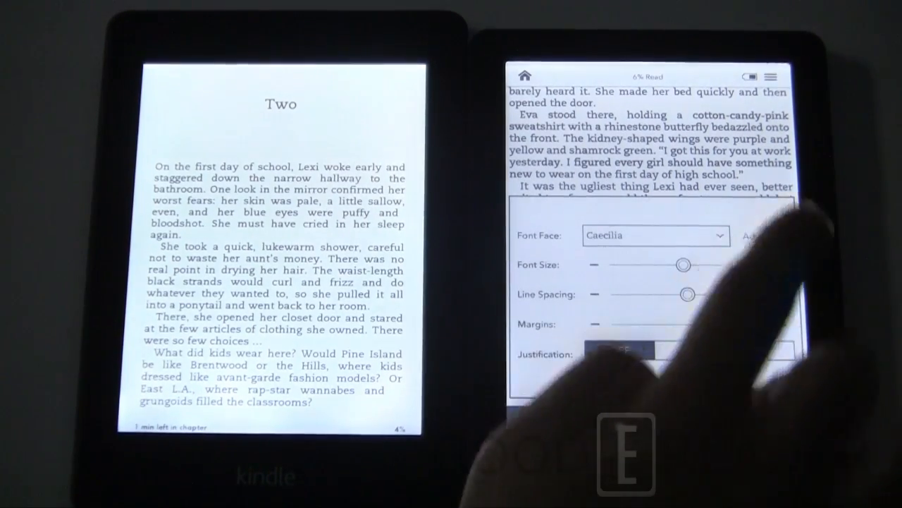
- After a look at Advanced, set Kobo margins to maximum and line spacing to maximum
left_click(759, 235)
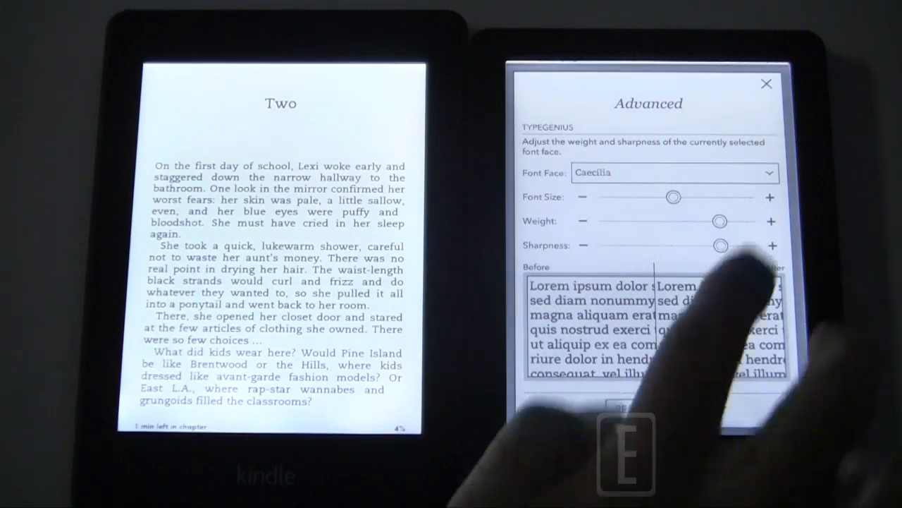
left_click(766, 83)
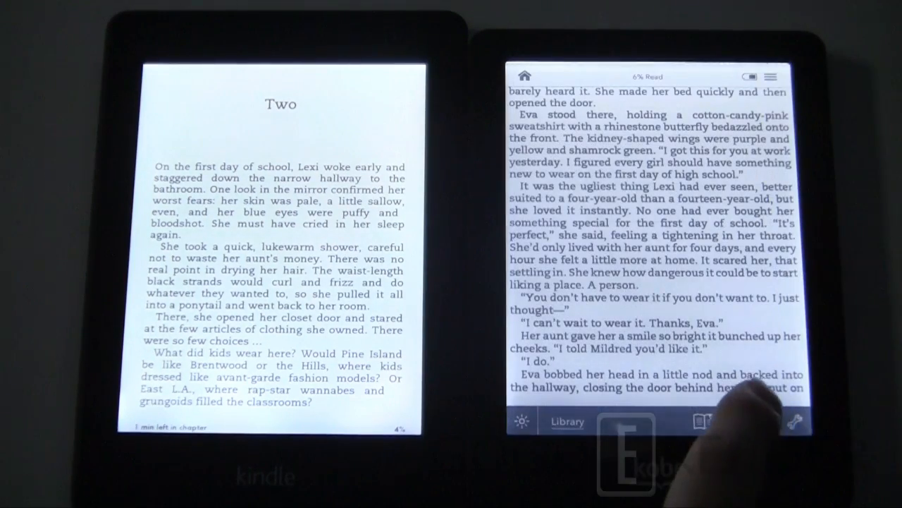
left_click(759, 420)
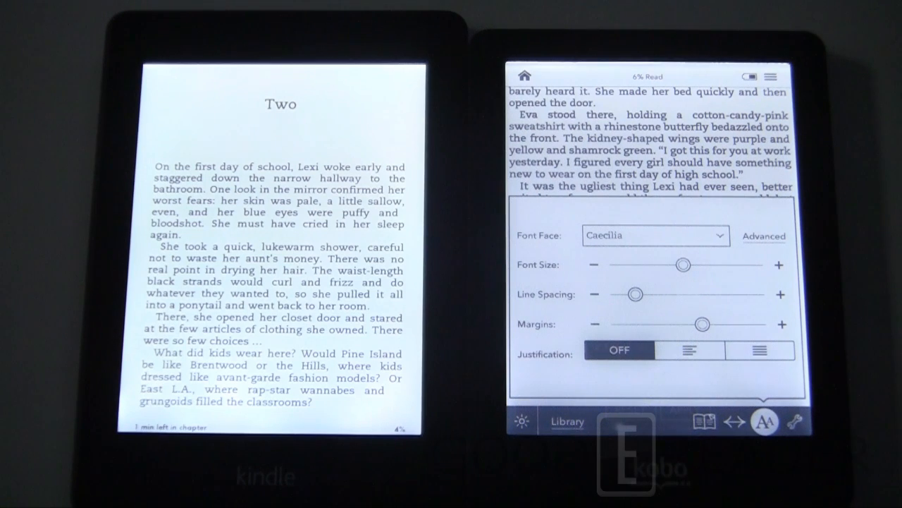
left_click_drag(702, 323, 619, 323)
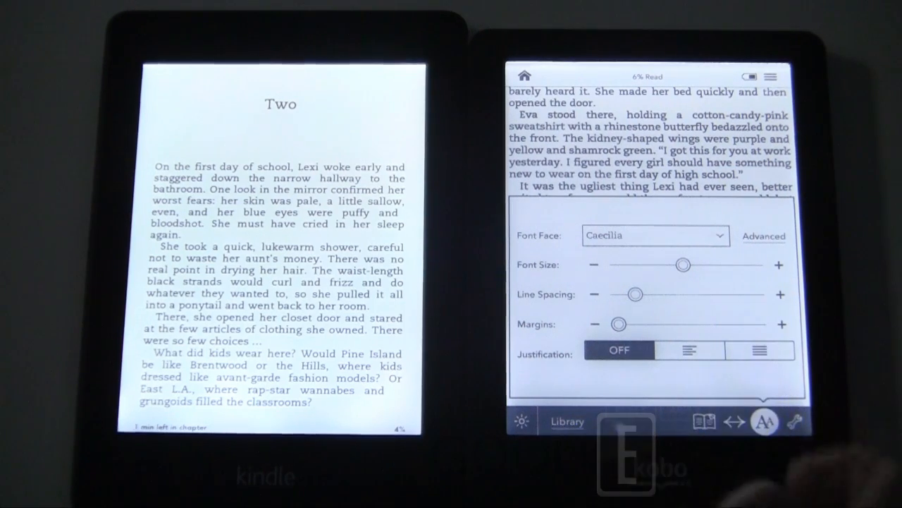
left_click_drag(619, 322, 759, 323)
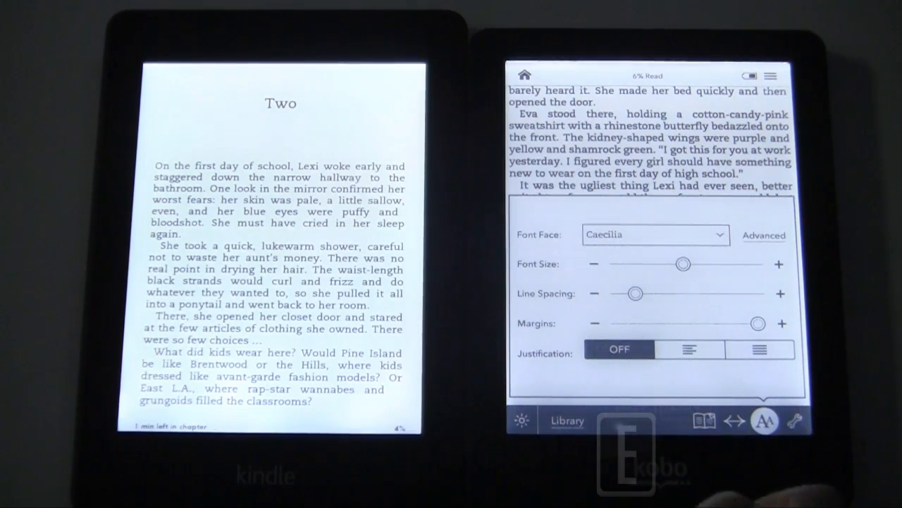
left_click_drag(638, 294, 758, 294)
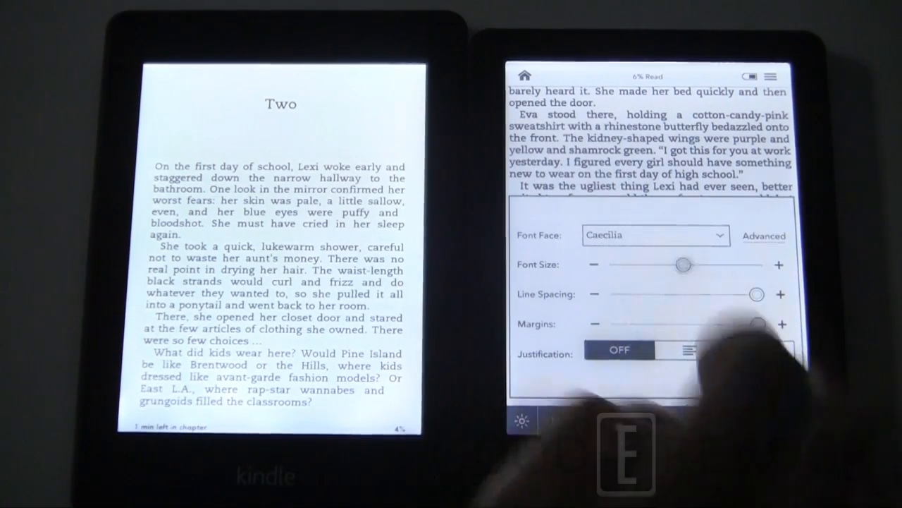
- Return the font size to the middle, try full justification, settle on left alignment and close the panel
left_click_drag(682, 265, 663, 265)
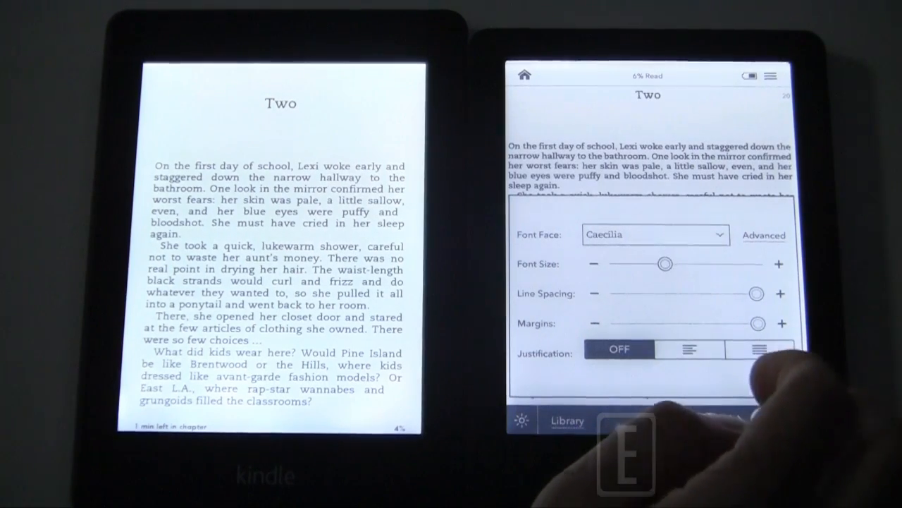
left_click_drag(661, 264, 694, 263)
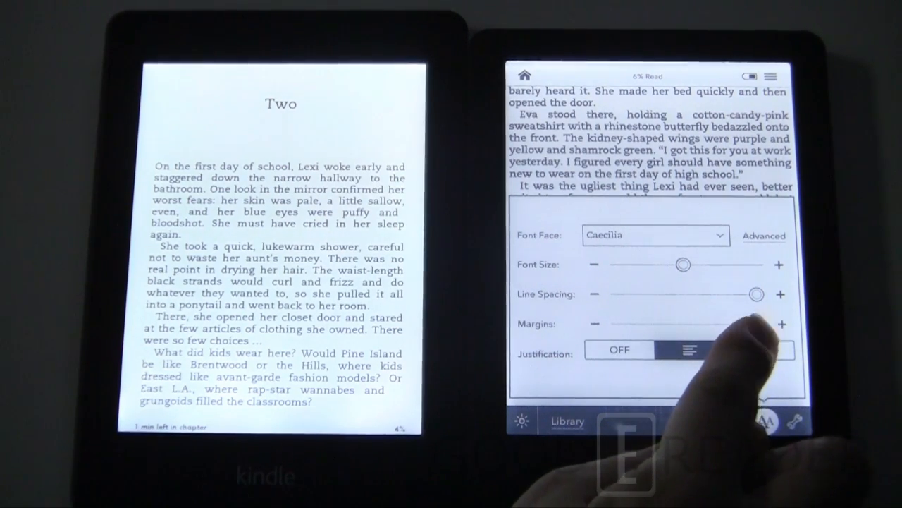
left_click(745, 349)
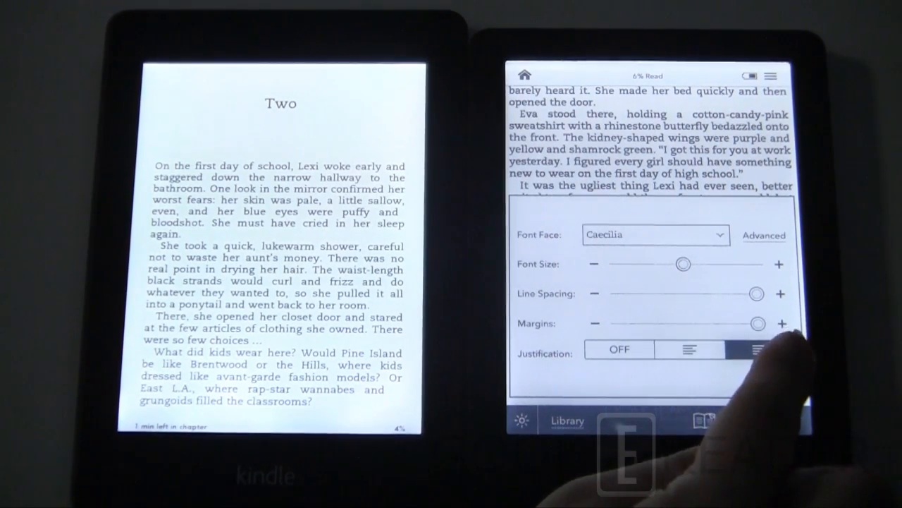
left_click(758, 349)
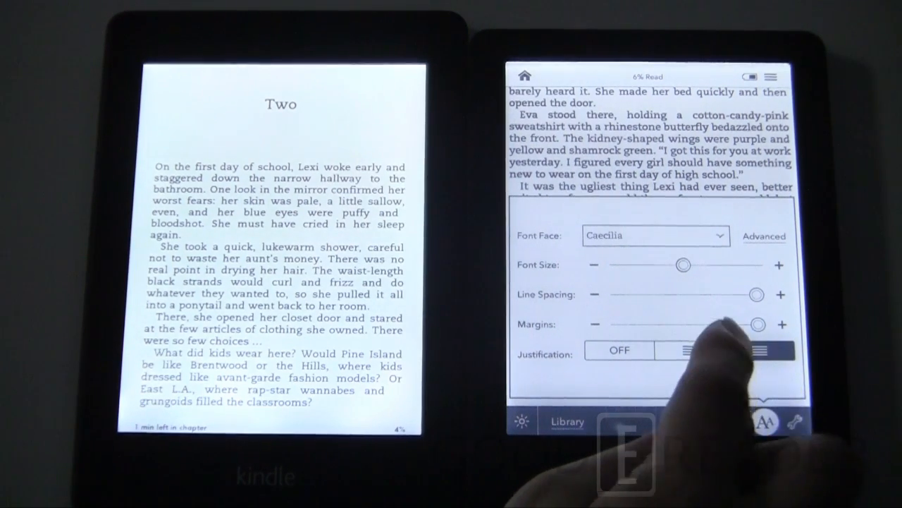
left_click(689, 349)
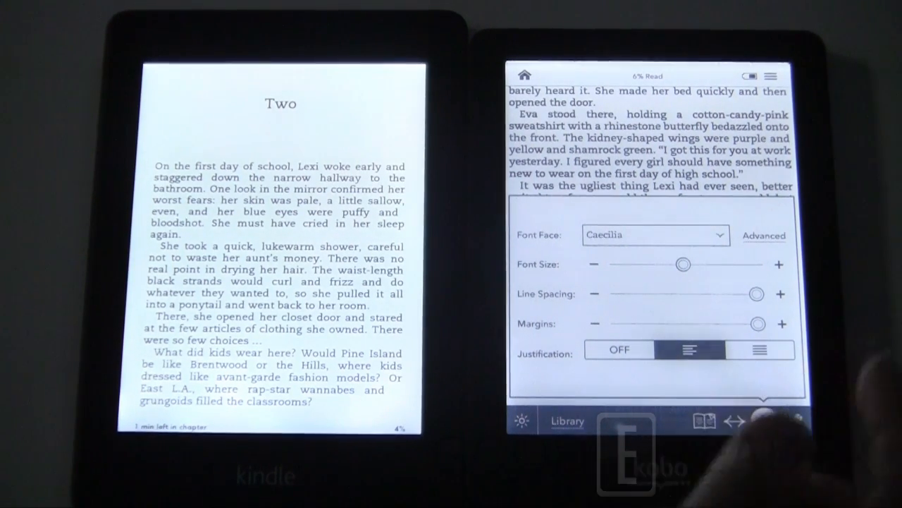
left_click(763, 420)
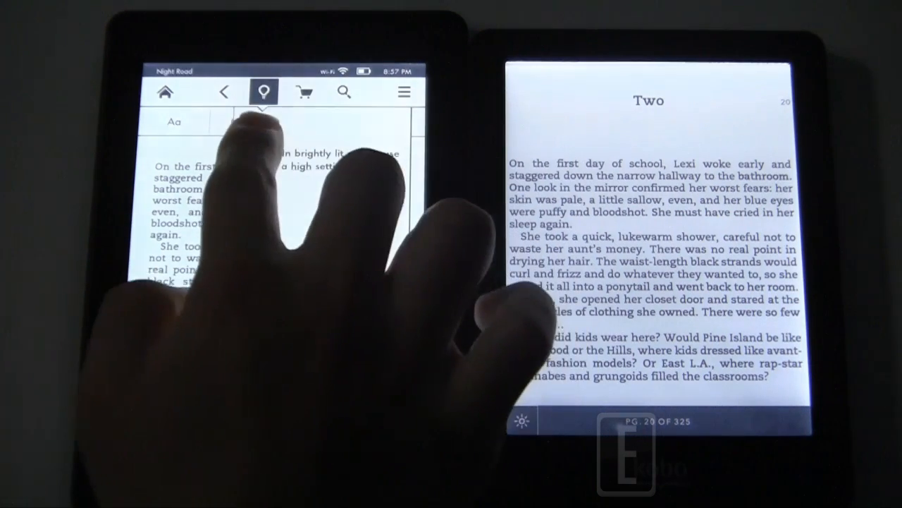
- Use Kindle's Go To to reach a later page, while adjusting the Kobo front light
left_click(263, 93)
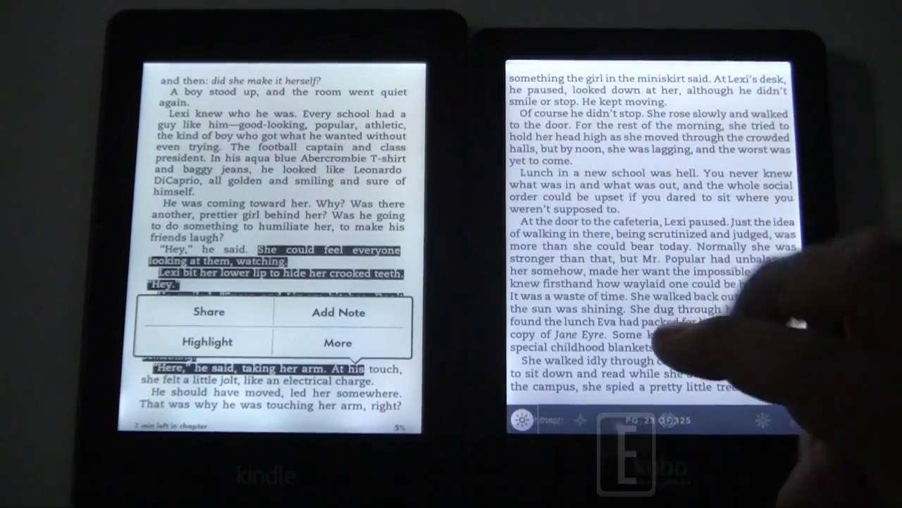
left_click(524, 417)
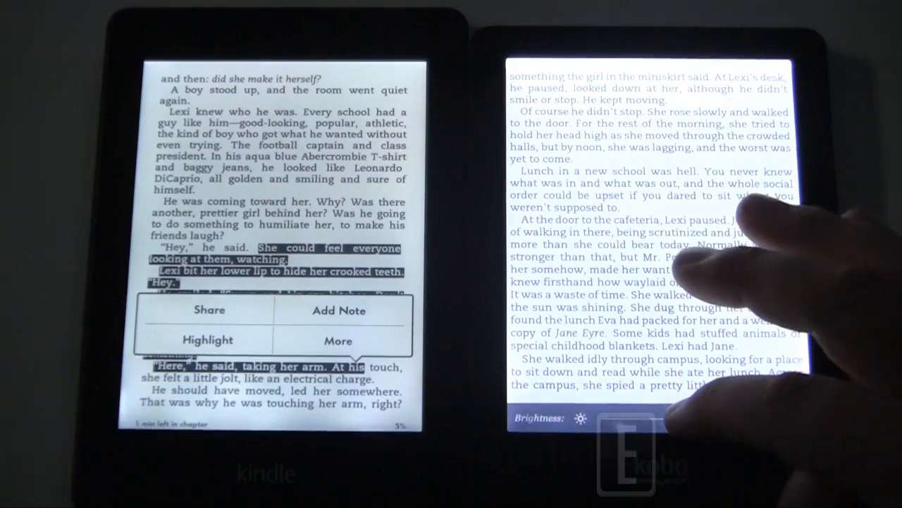